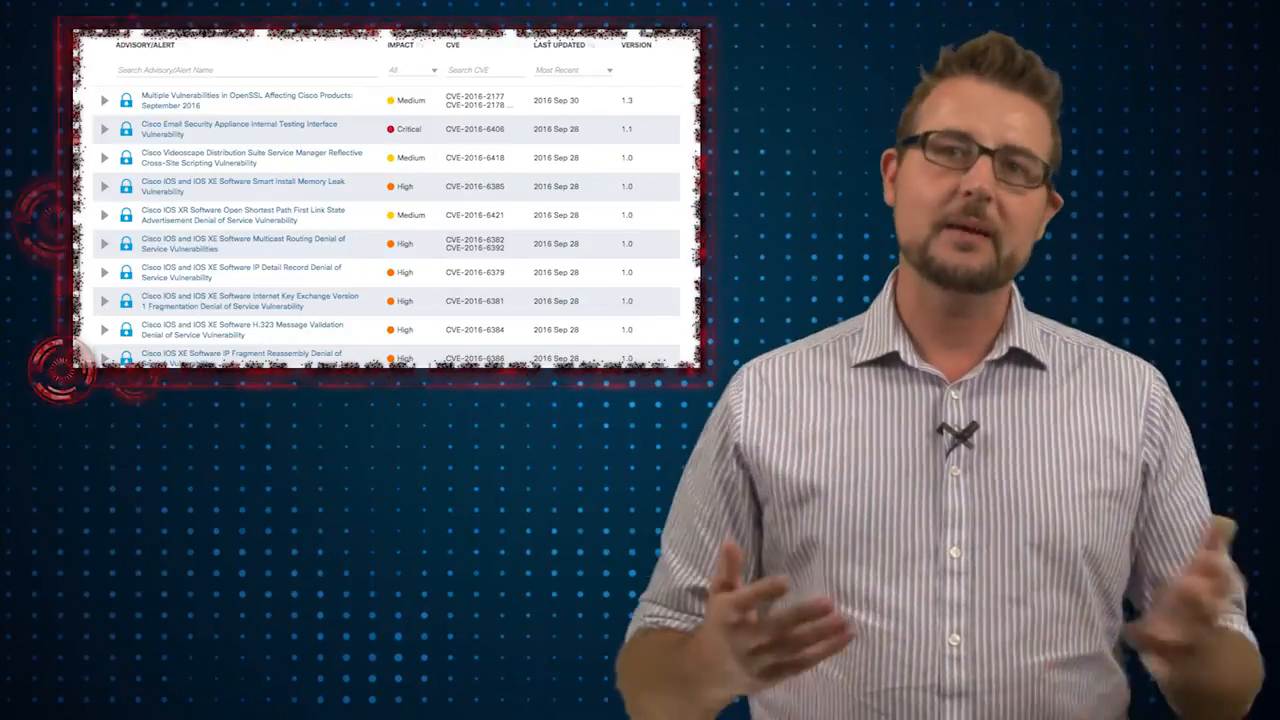
pyautogui.scroll(-3)
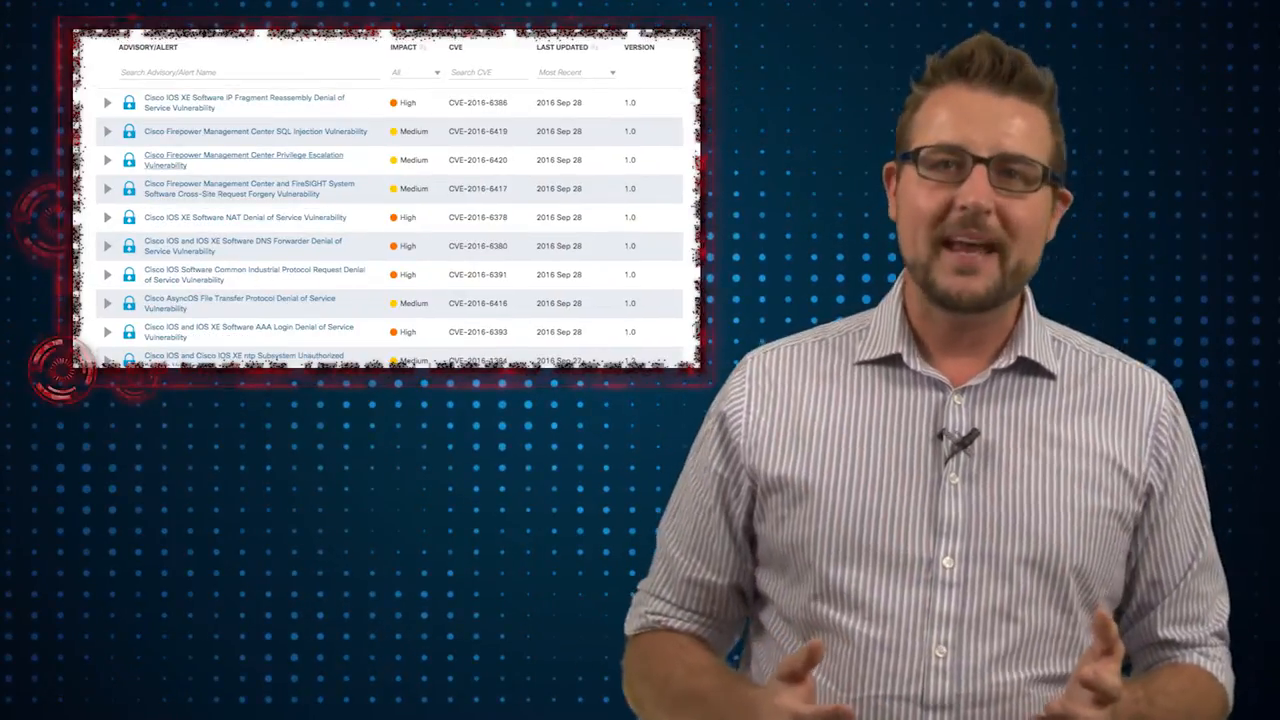